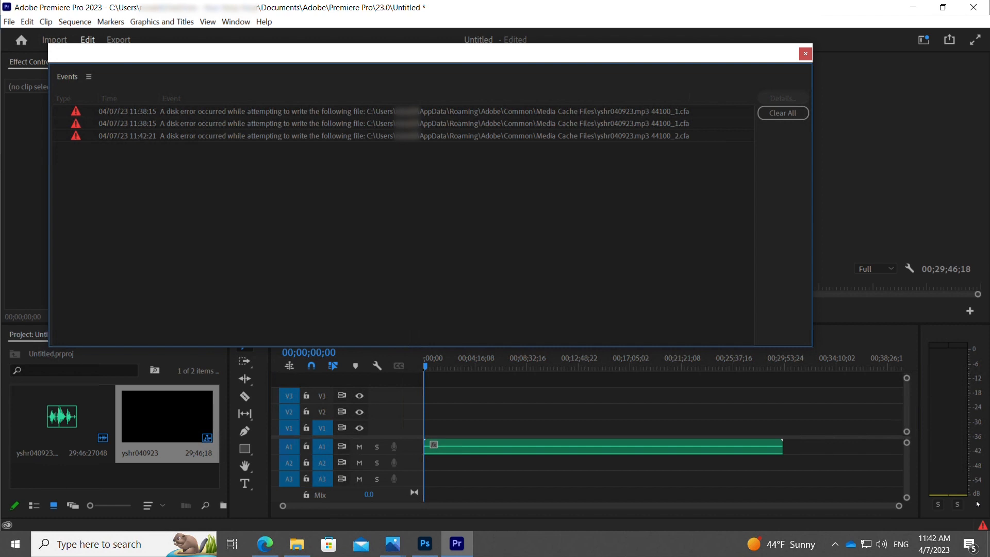
# Bring up the Edit menu to reach the Preferences categories
pyautogui.click(27, 22)
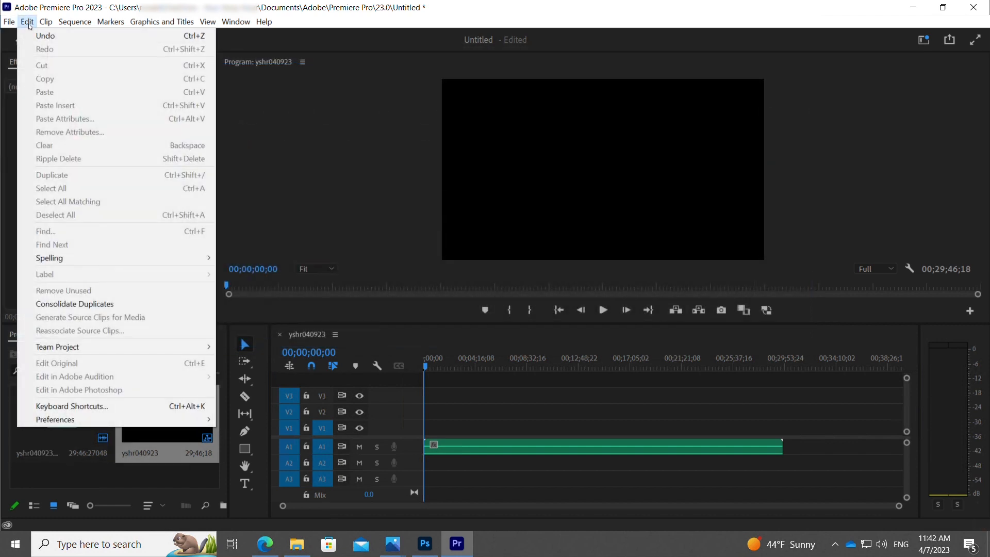
pyautogui.moveTo(72, 407)
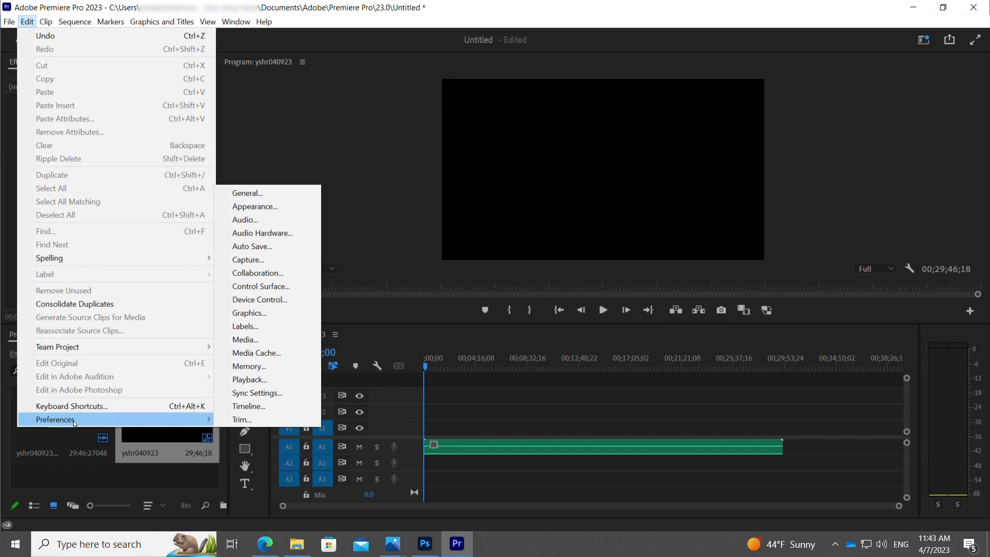
pyautogui.moveTo(250, 380)
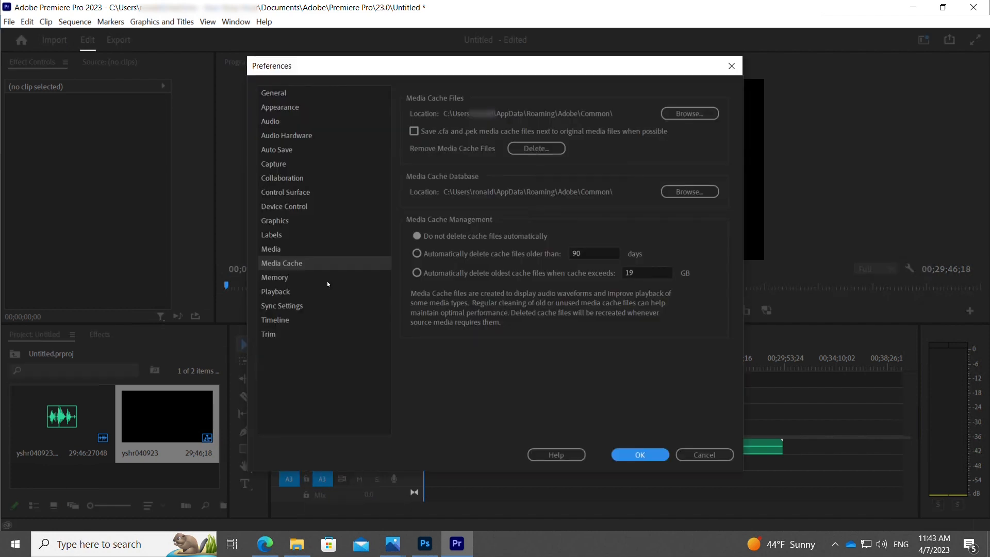
pyautogui.moveTo(473, 151)
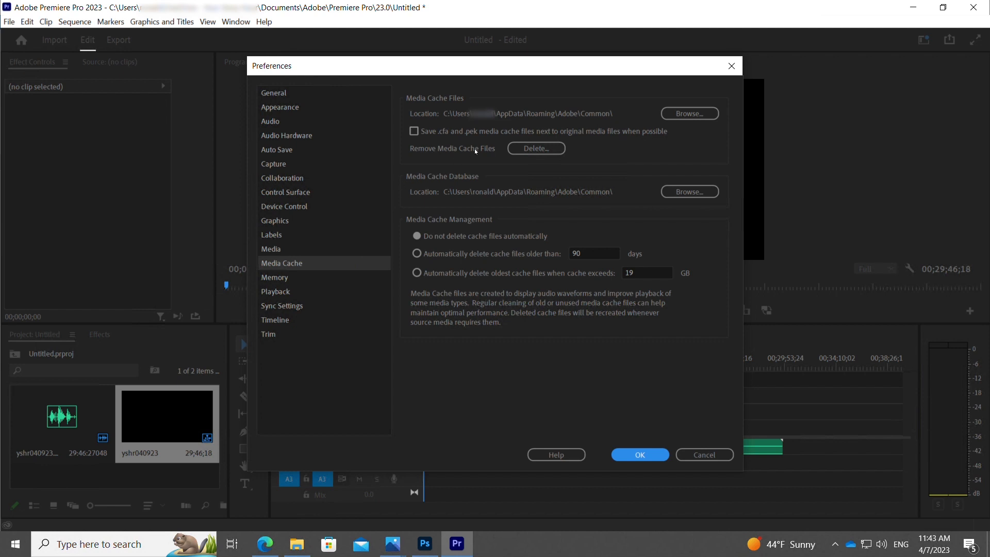
pyautogui.moveTo(535, 148)
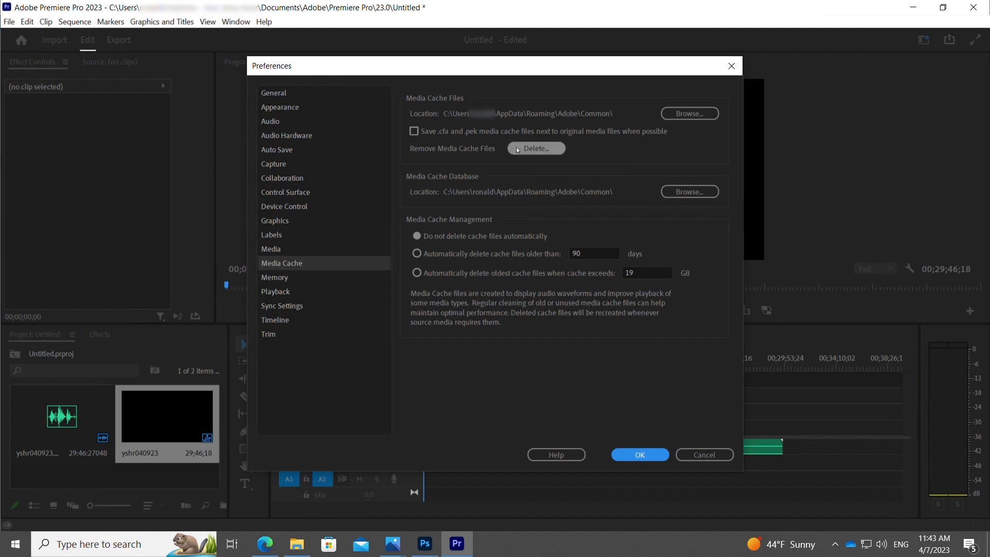
# Delete the unused media cache files and accept the Preferences dialog
pyautogui.click(535, 147)
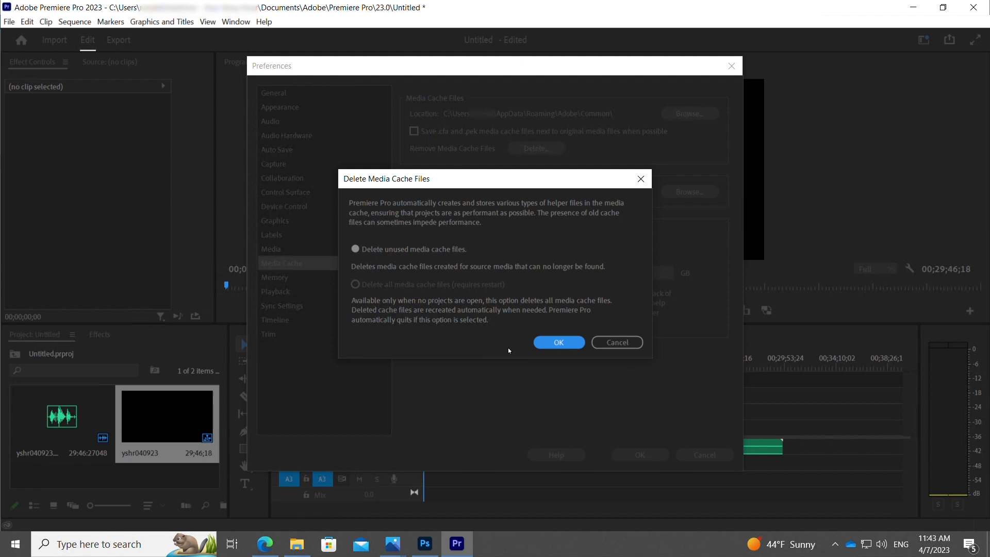
pyautogui.click(557, 341)
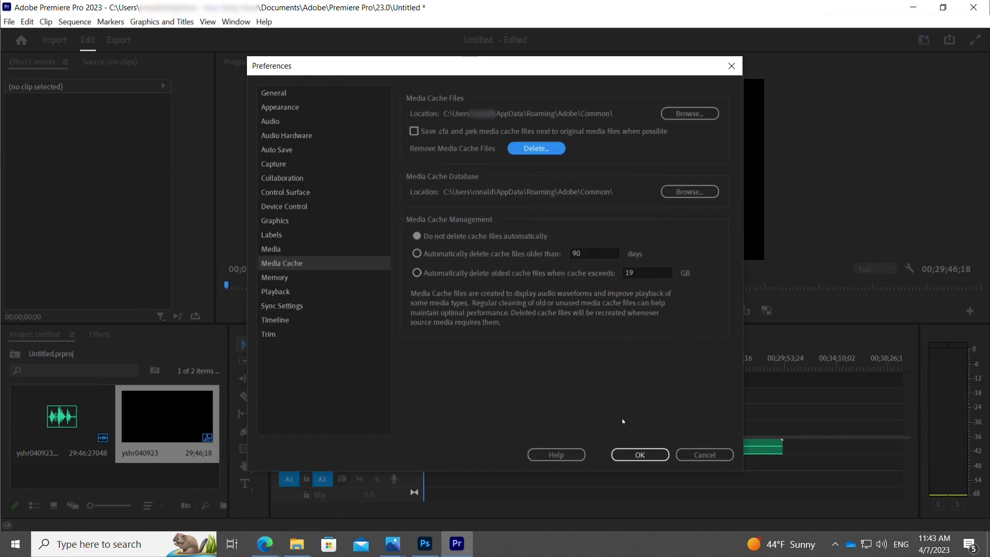
pyautogui.click(639, 455)
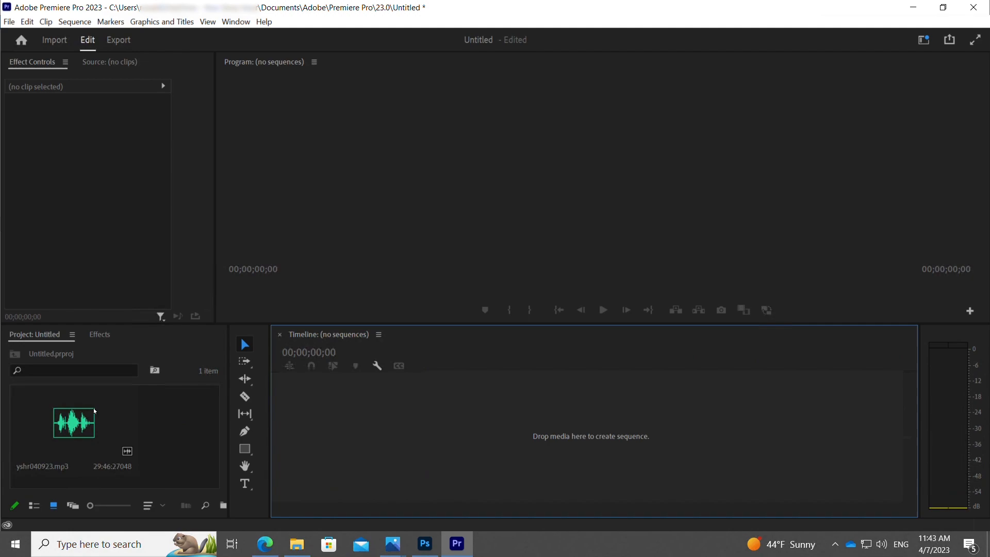
# Drag the MP3 from the file browser onto the Timeline to re-import it
pyautogui.moveTo(75, 422); pyautogui.dragTo(431, 426)
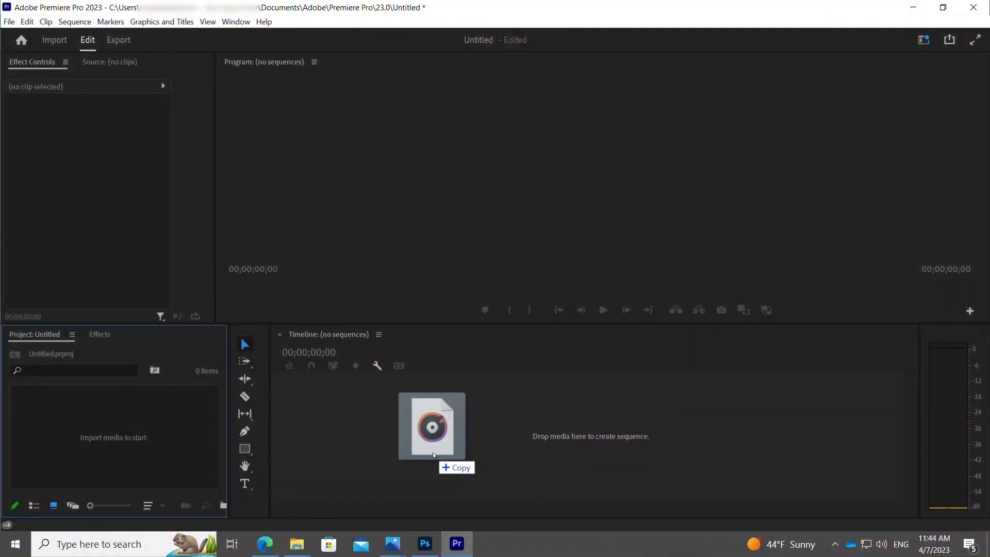